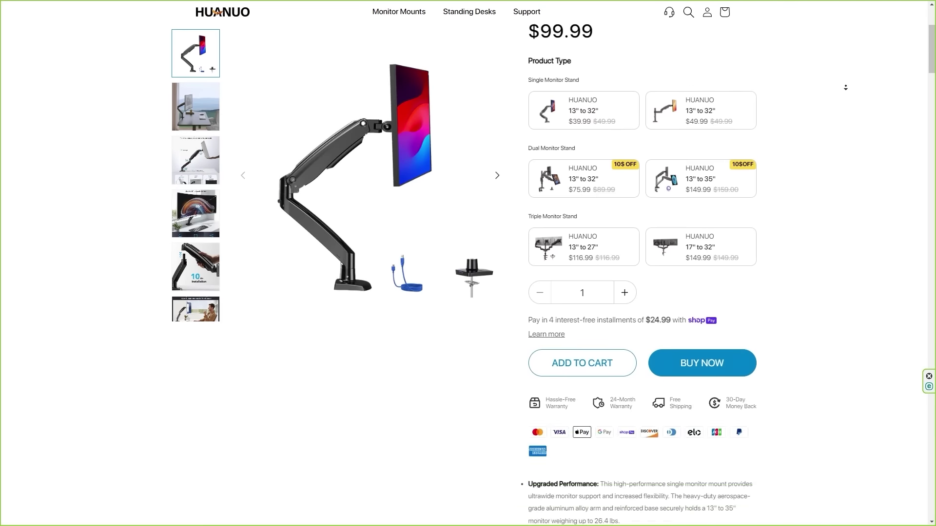
- Buy the HNSS7 single monitor mount now to reach checkout at $85.00
{"action": "scroll", "scroll_direction": "down", "scroll_amount": 3}
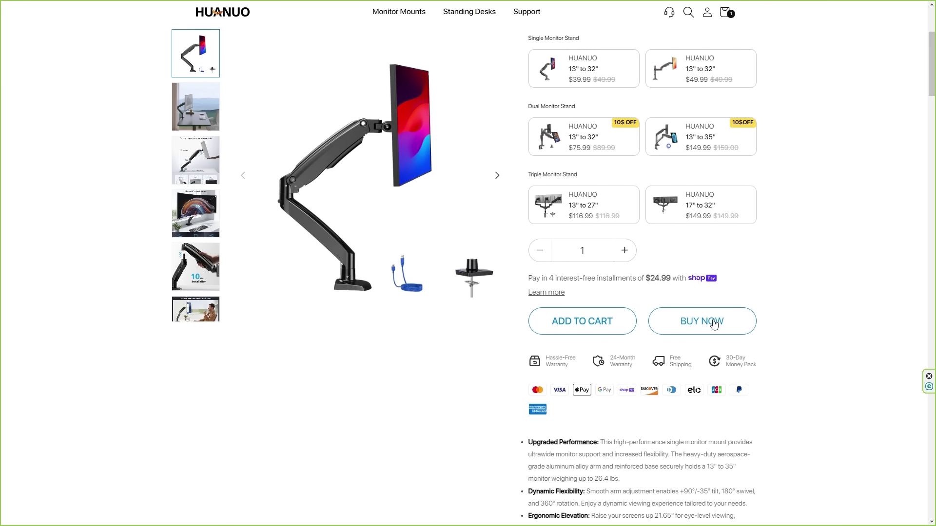
{"action": "left_click", "coordinate": [702, 322]}
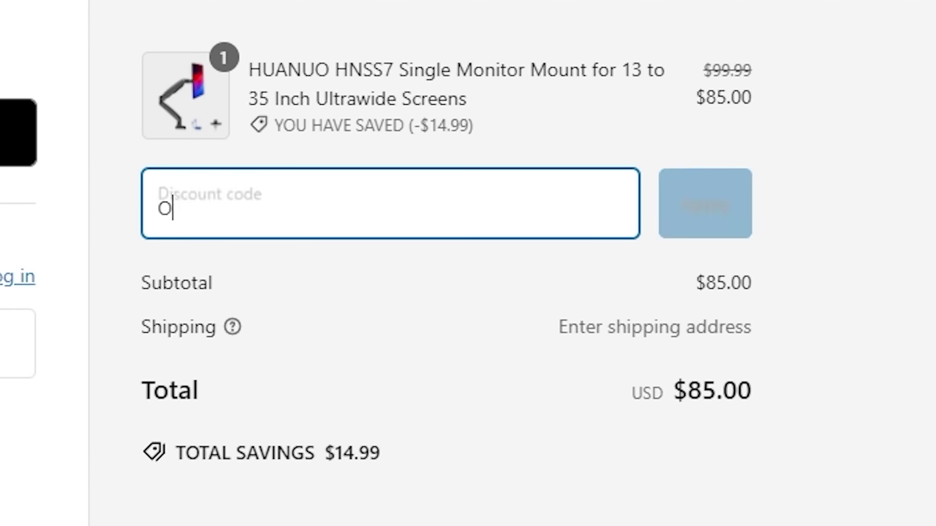